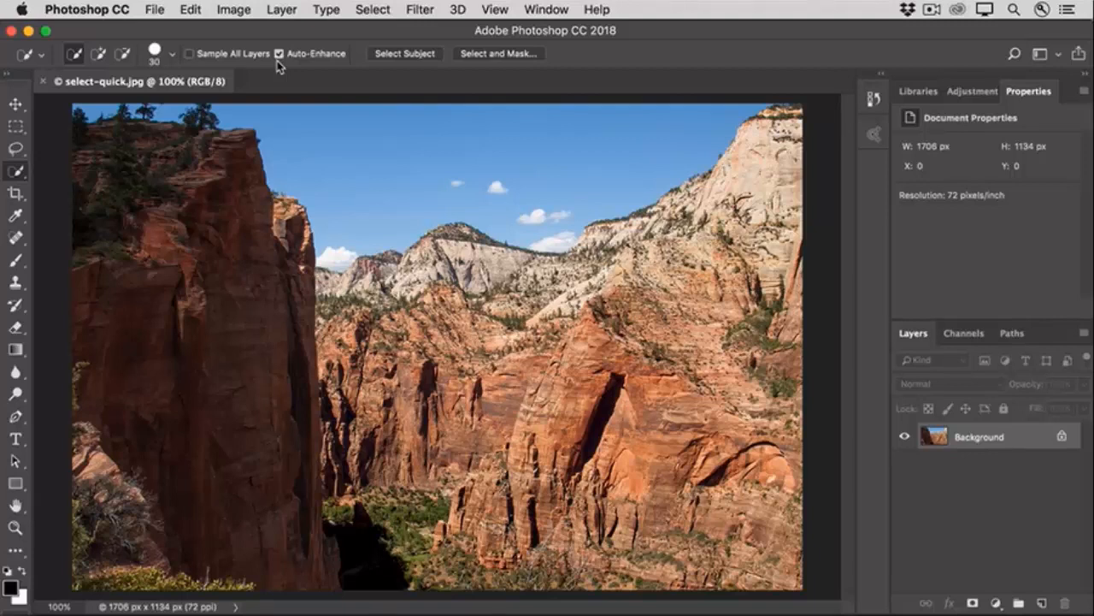
{"action": "mouse_move", "coordinate": [174, 78]}
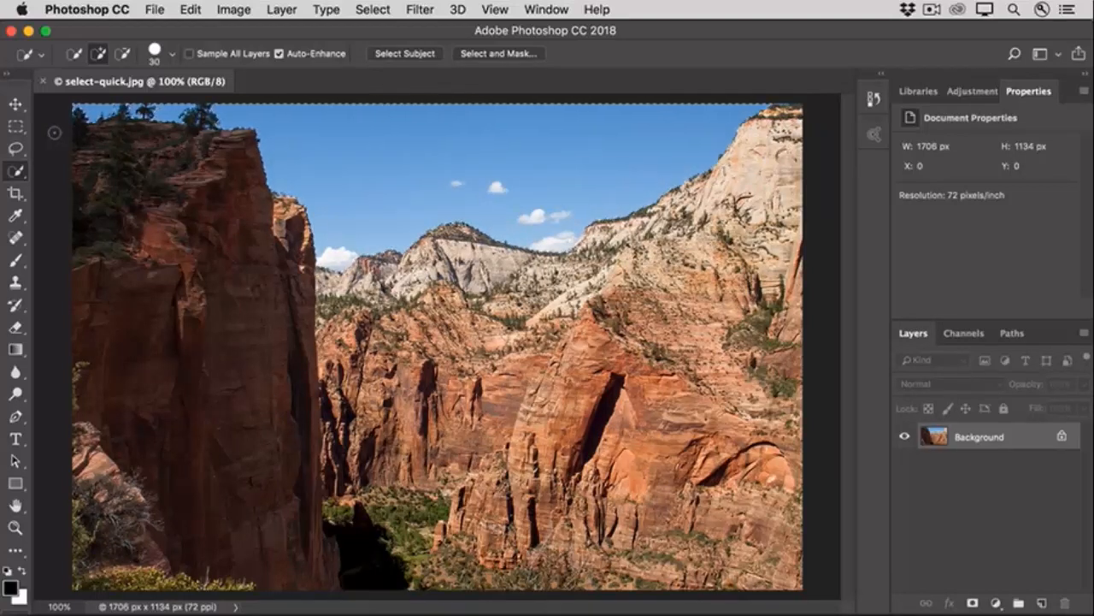
Add a Levels adjustment masked to the sky and pull its midtone slider left to about 0.82
{"action": "left_click", "coordinate": [403, 53]}
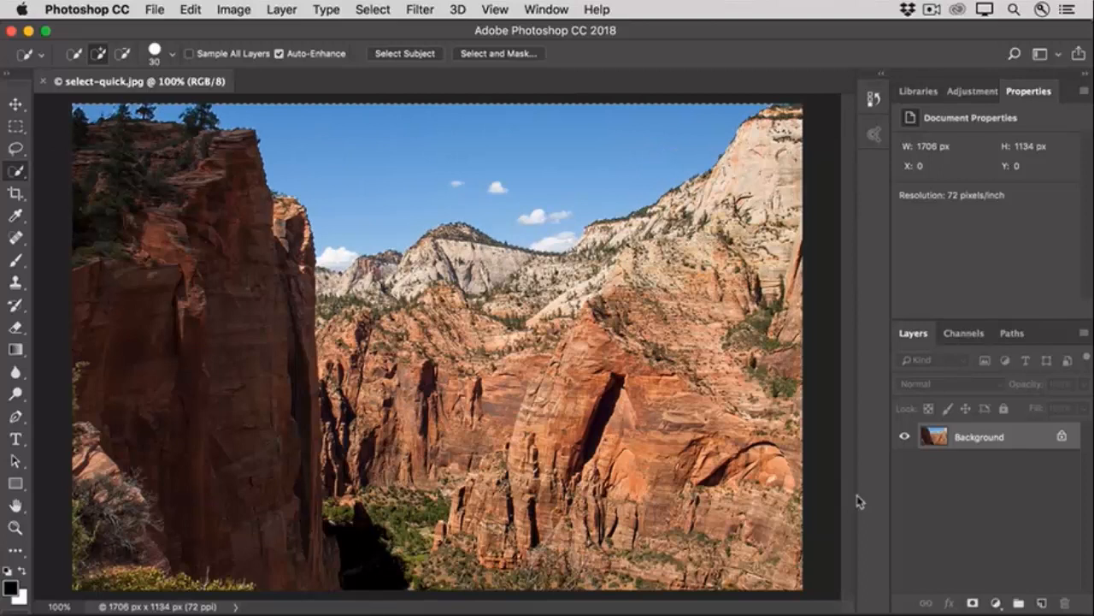
{"action": "left_click", "coordinate": [994, 603]}
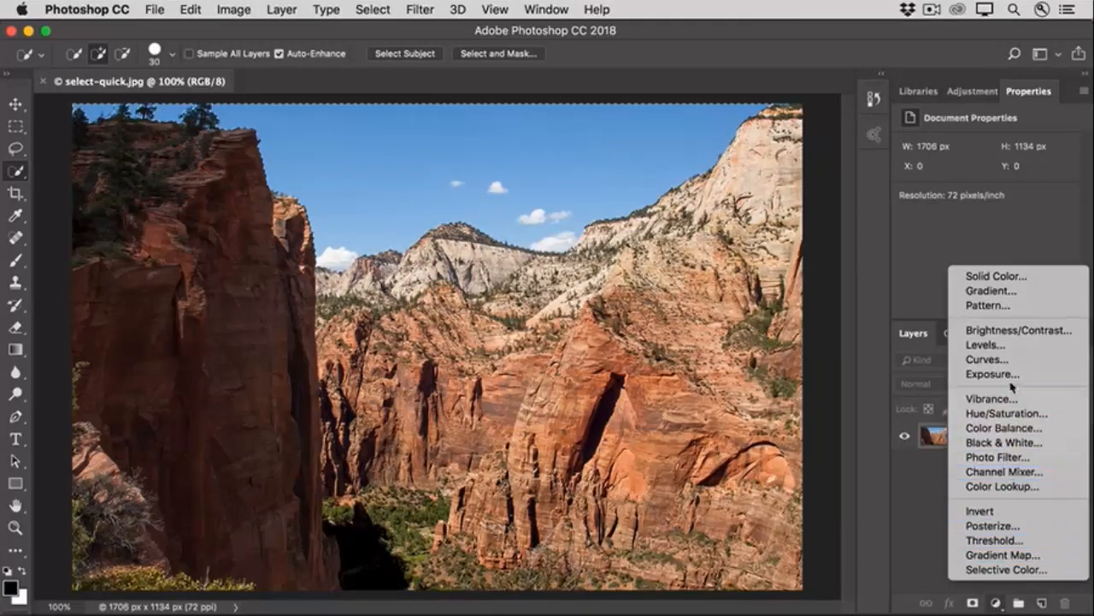
{"action": "left_click", "coordinate": [985, 344]}
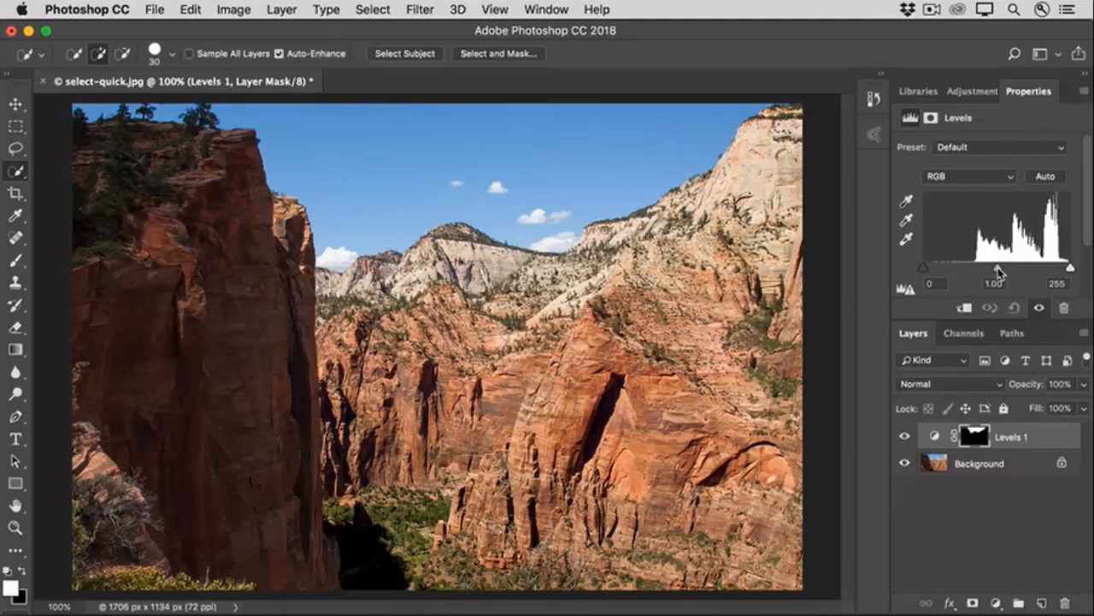
{"action": "left_click_drag", "start_coordinate": [999, 267], "coordinate": [996, 268]}
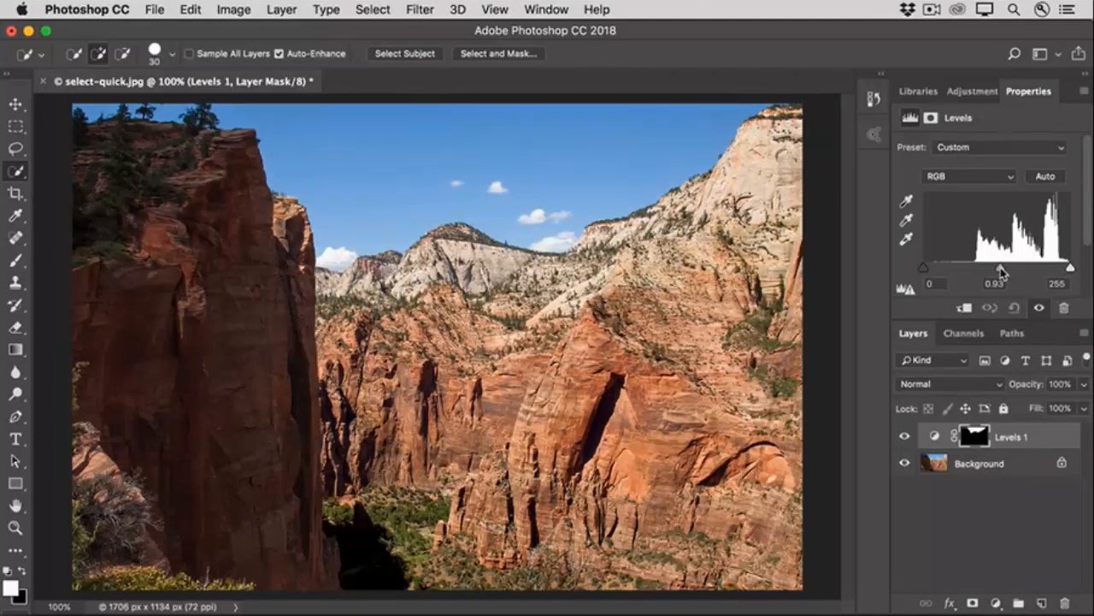
{"action": "left_click_drag", "start_coordinate": [1001, 268], "coordinate": [988, 268]}
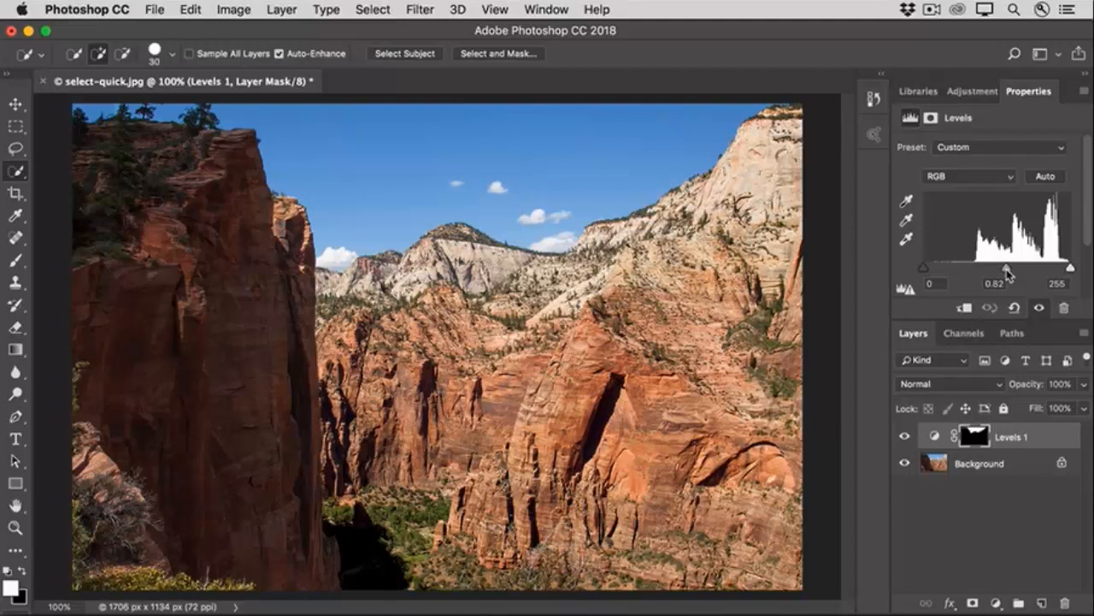
{"action": "left_click", "coordinate": [979, 463]}
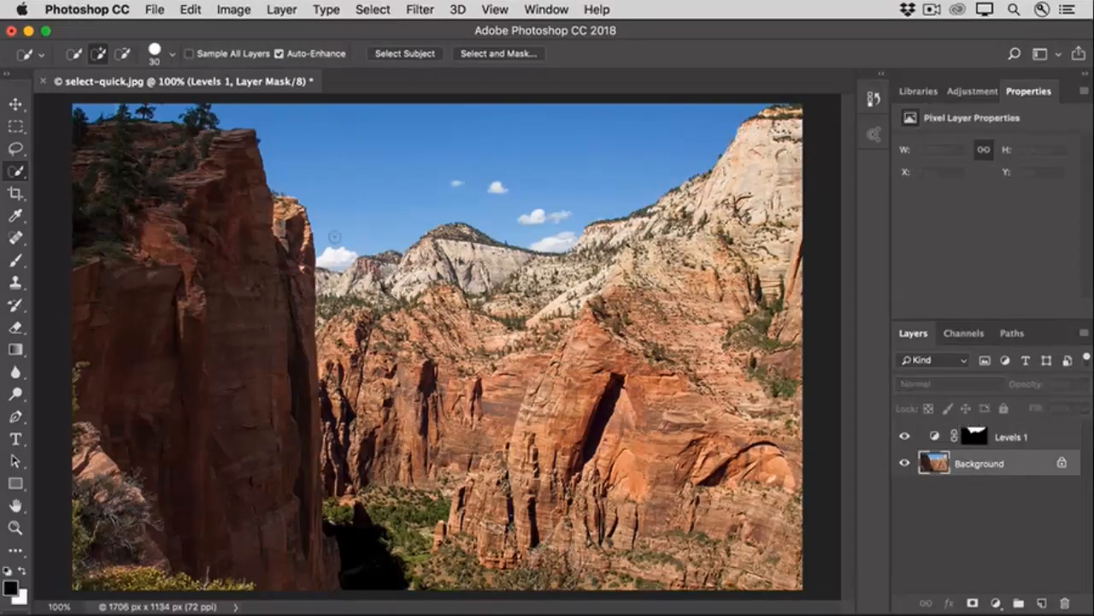
Paint a Quick Selection over the tall cliff on the left from the Background layer
{"action": "left_click", "coordinate": [74, 54]}
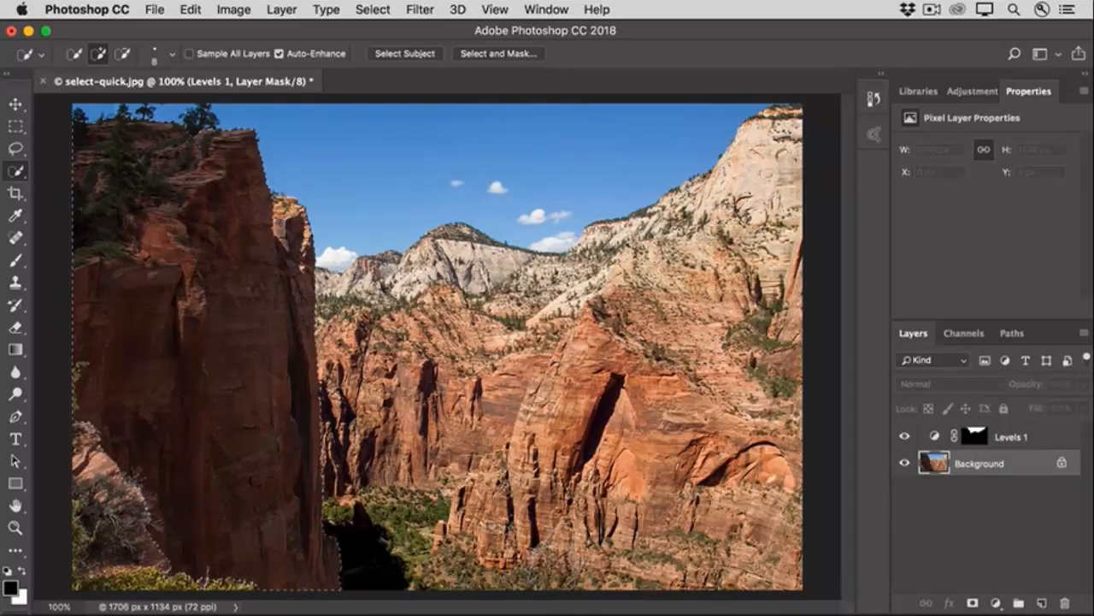
Add a second Levels adjustment masked to the cliff and drag its white point left to about 157
{"action": "left_click", "coordinate": [995, 602]}
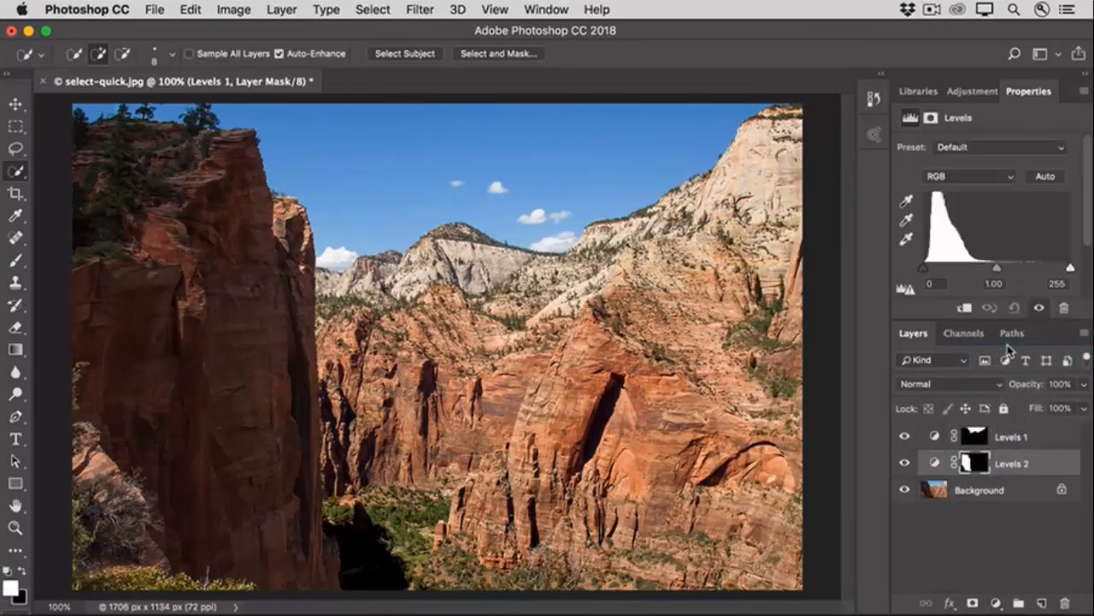
{"action": "left_click_drag", "start_coordinate": [1074, 268], "coordinate": [1069, 267]}
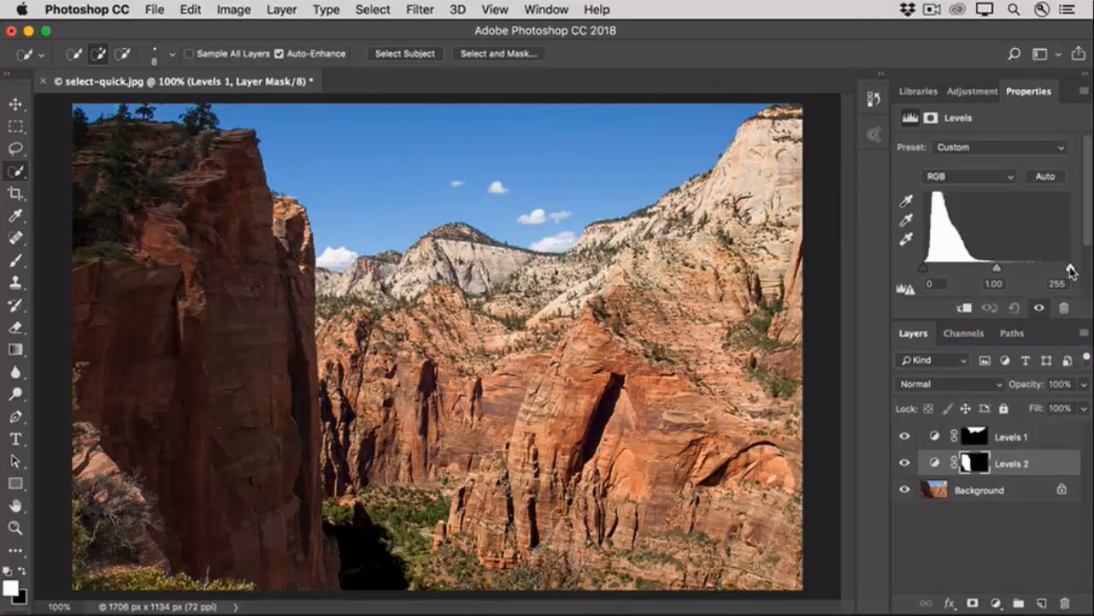
{"action": "left_click_drag", "start_coordinate": [1070, 268], "coordinate": [1037, 268]}
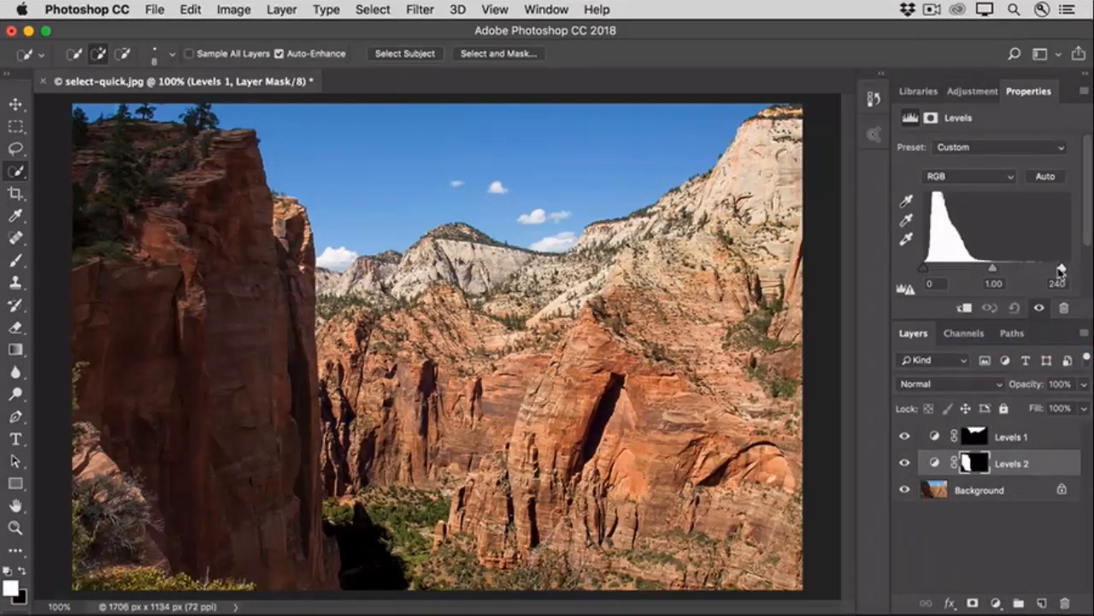
{"action": "left_click_drag", "start_coordinate": [1059, 268], "coordinate": [1024, 268]}
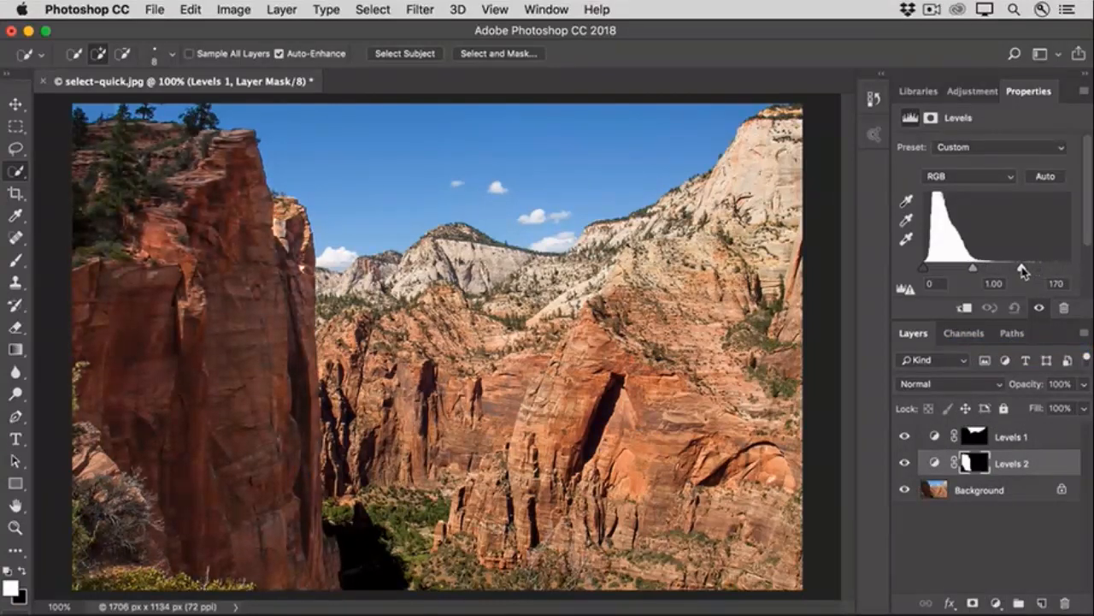
{"action": "left_click_drag", "start_coordinate": [1023, 268], "coordinate": [1005, 268]}
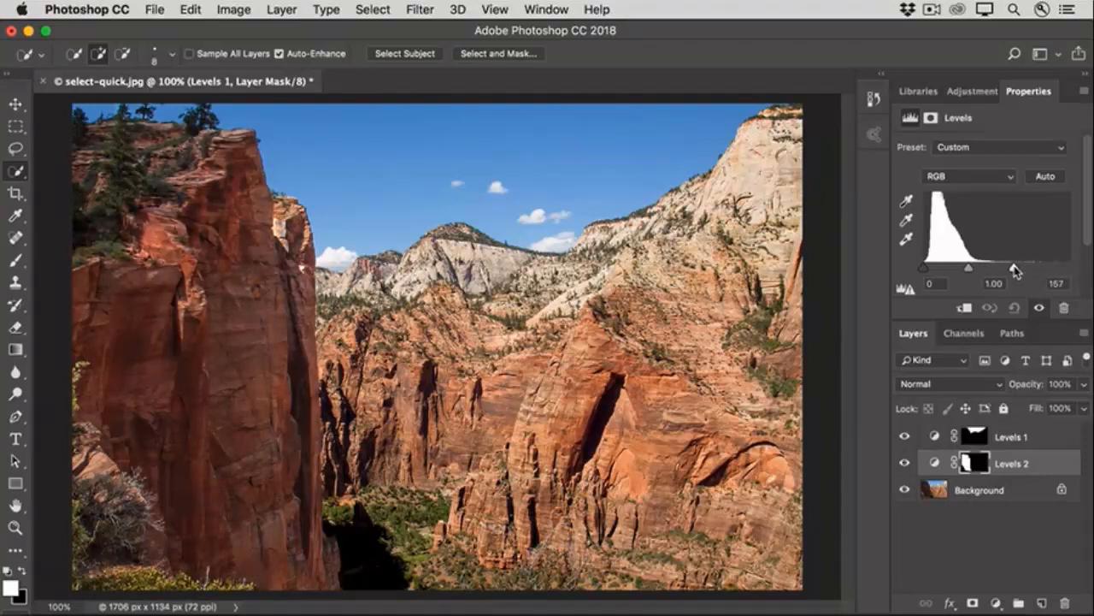